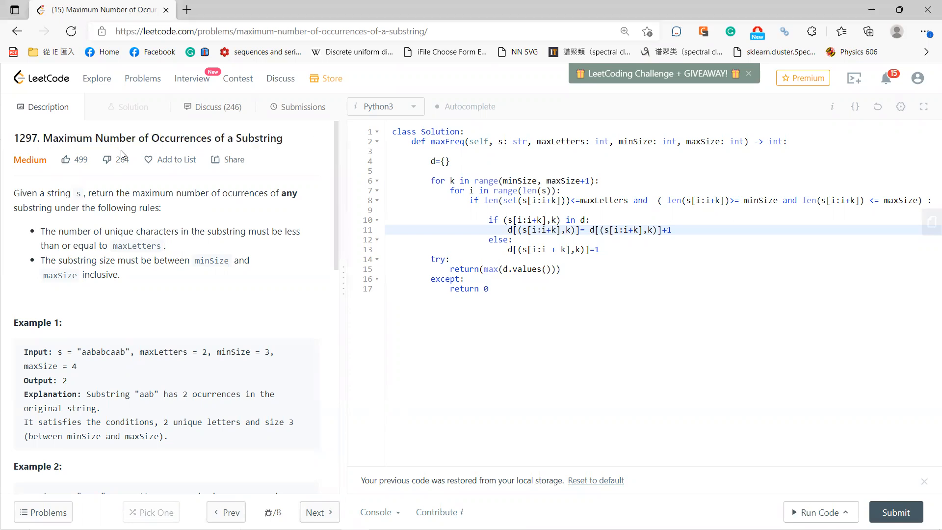
Review the problem statement, highlighting the substring size rule and maxLetters = 2 in Example 1.
scroll(down, 3)
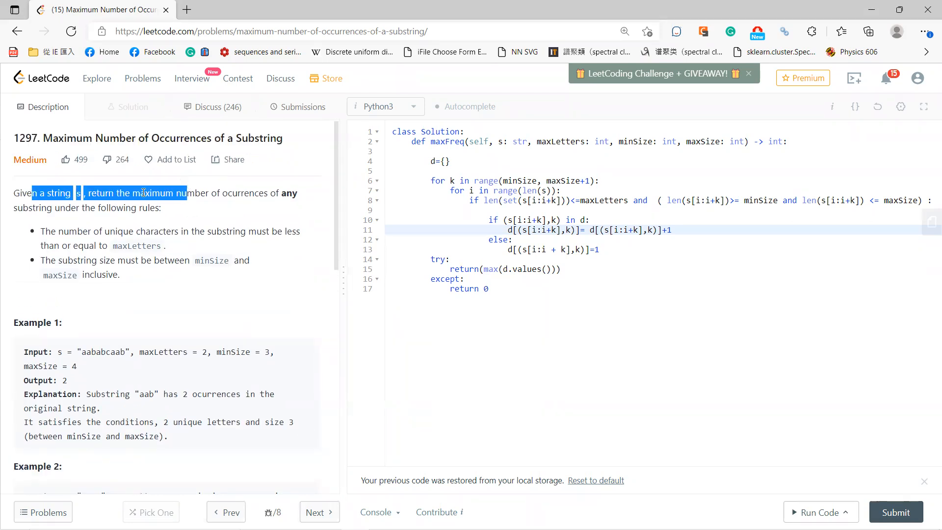
click(272, 193)
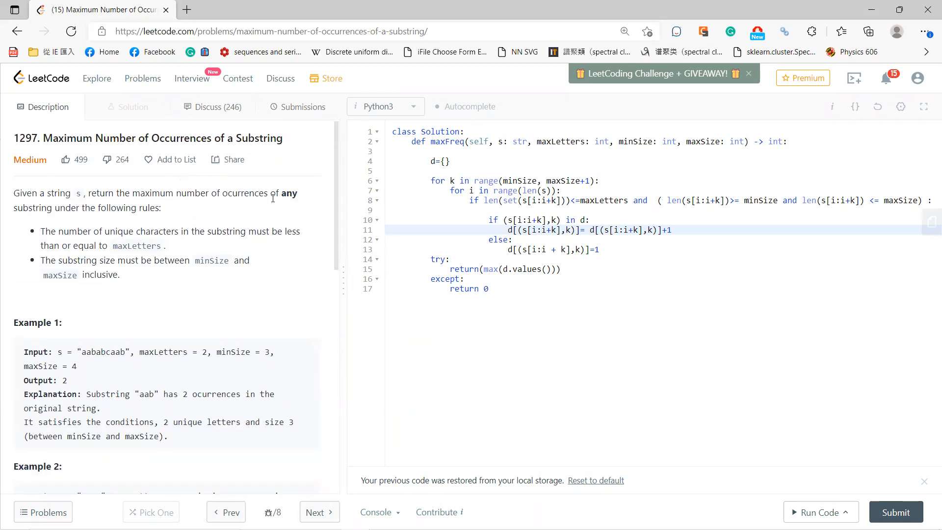
mouse_move(72, 237)
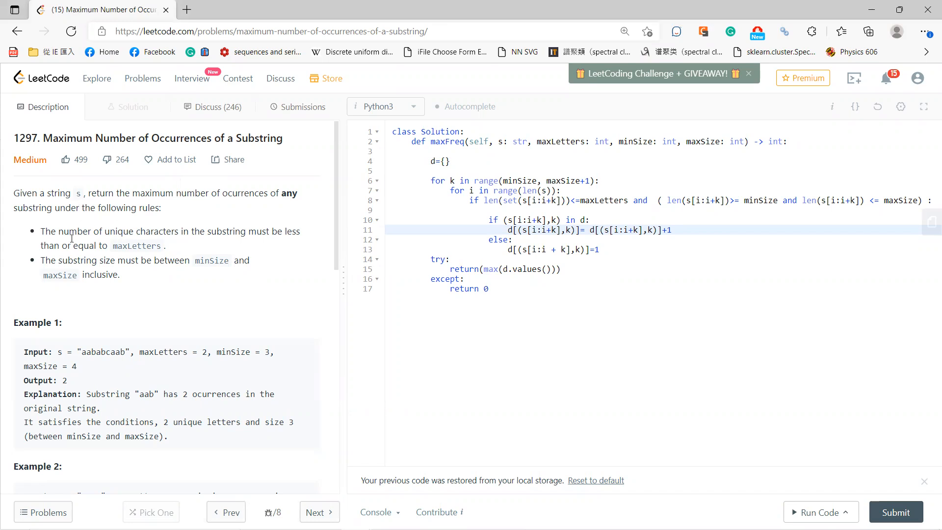
mouse_move(210, 236)
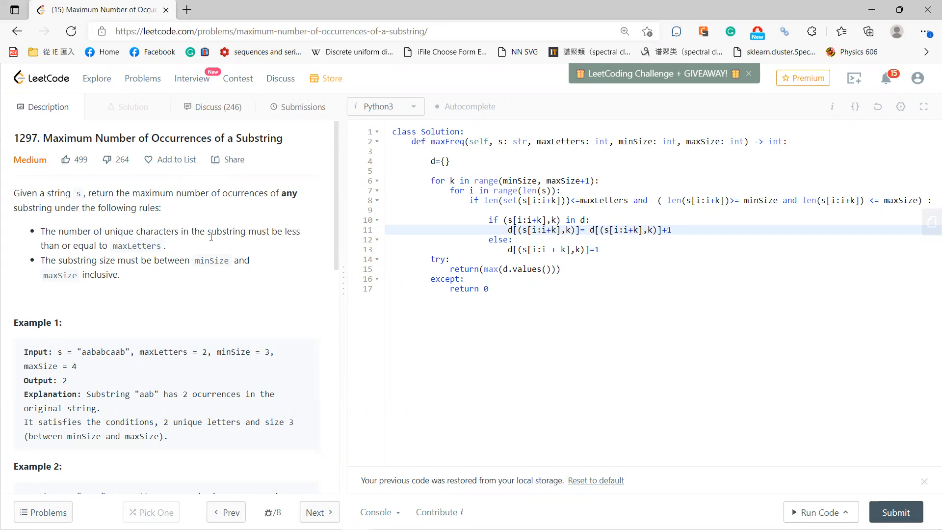
drag(47, 245, 87, 246)
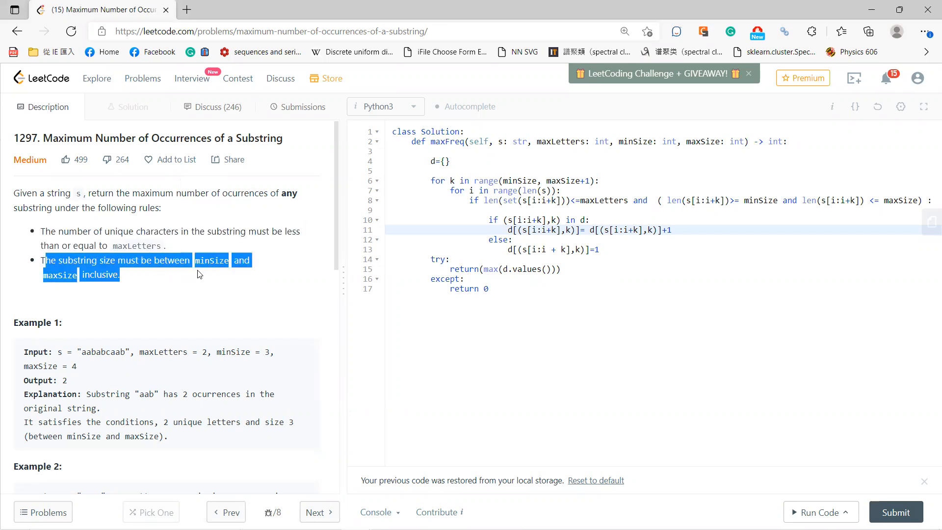
click(94, 285)
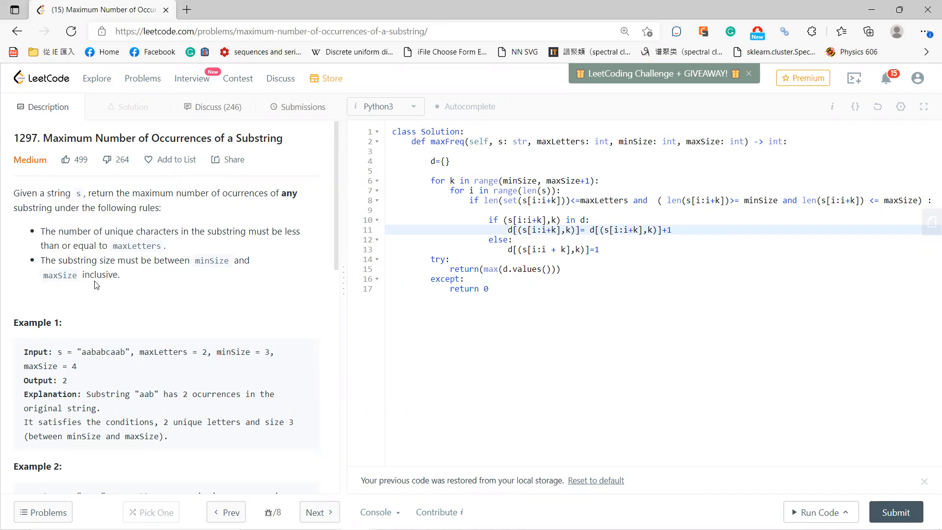
scroll(down, 3)
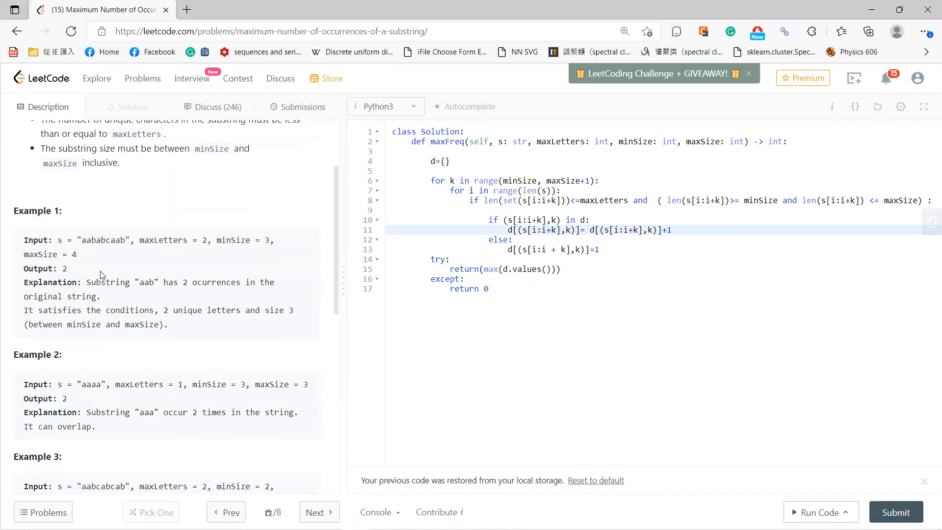
scroll(down, 3)
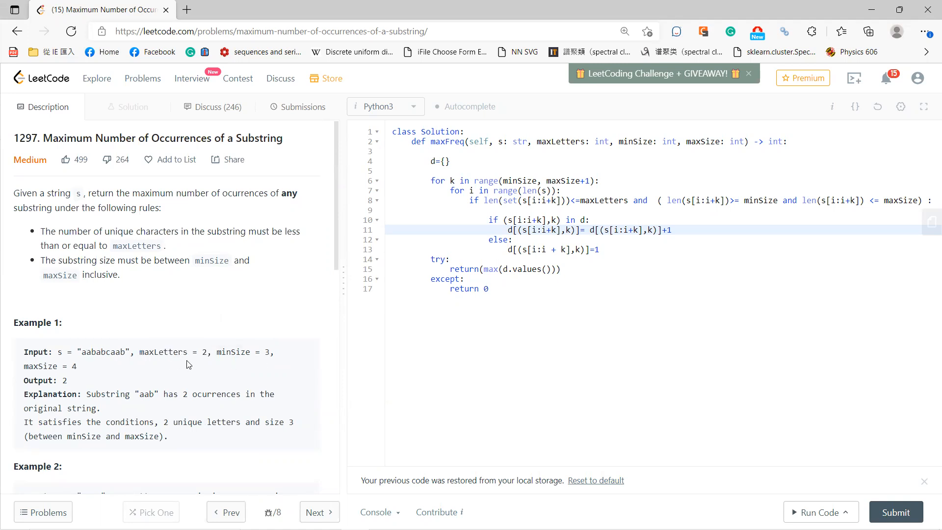
double_click(88, 353)
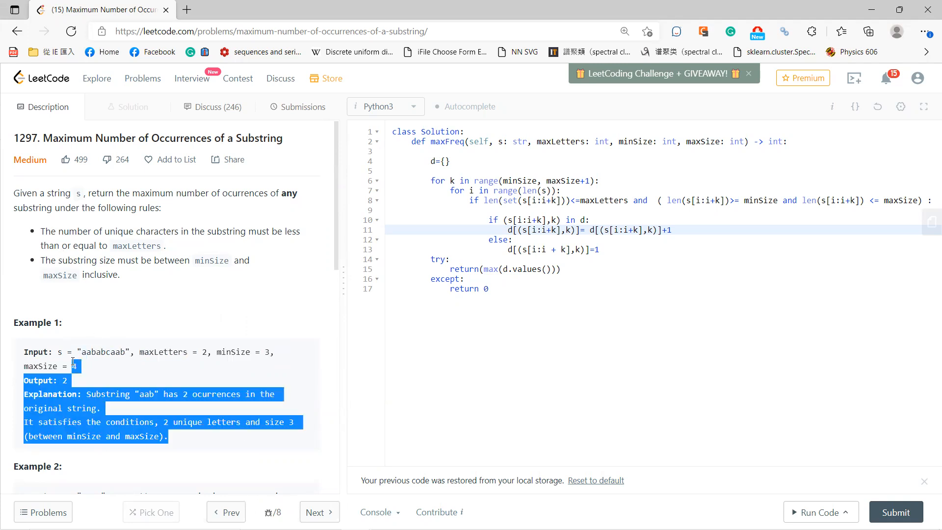
click(218, 361)
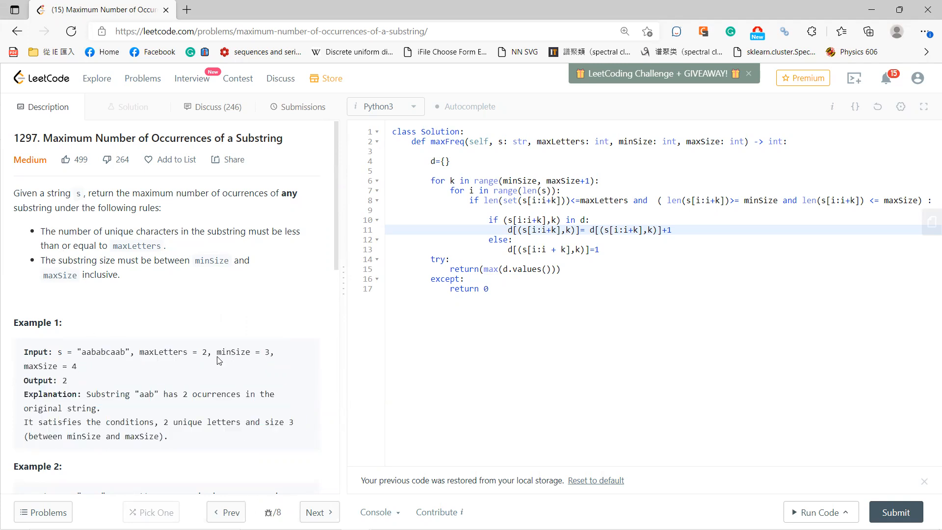
double_click(234, 352)
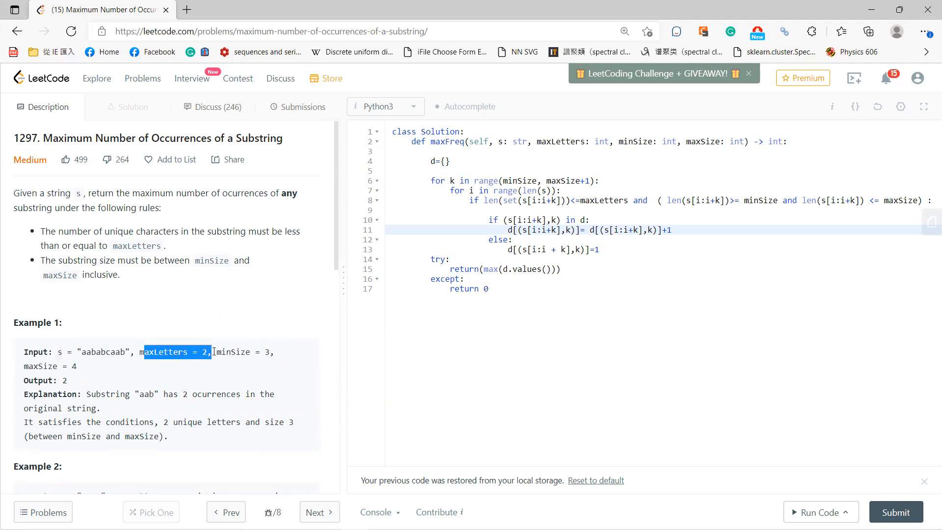
mouse_move(120, 364)
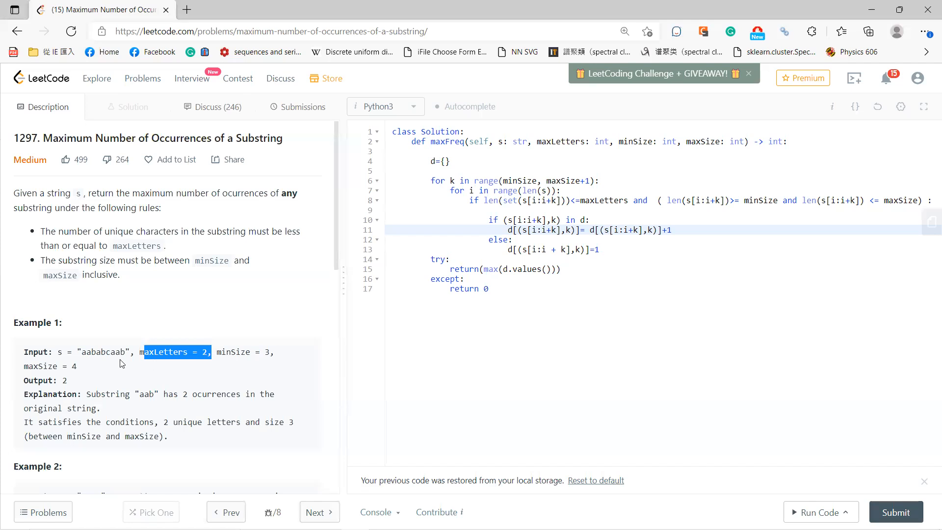
Highlight the maxLetters constraint and Example 4's minSize, compute 26**4 = 456976, then return to LeetCode.
scroll(down, 3)
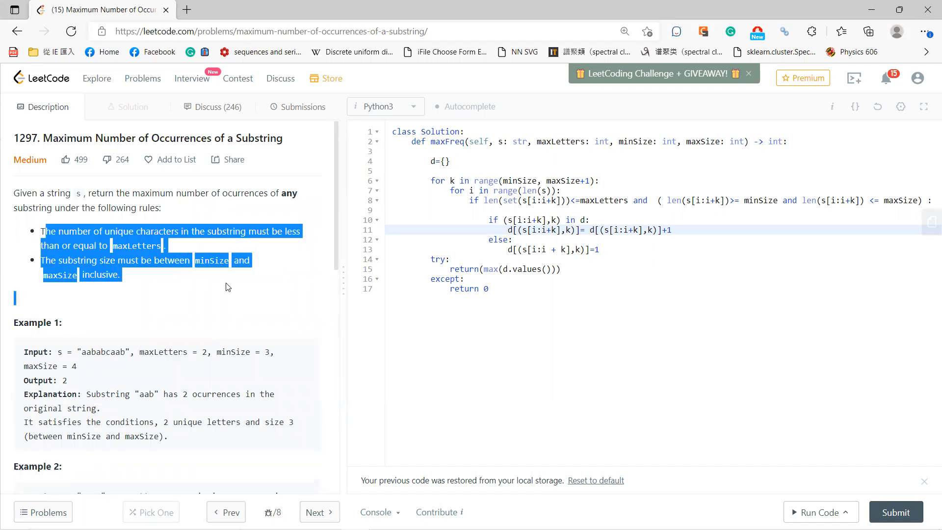
scroll(down, 3)
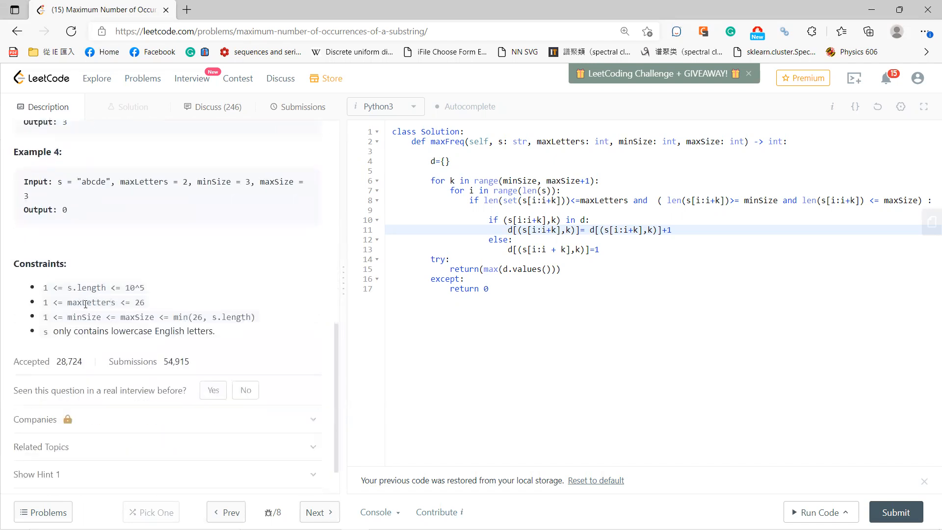
double_click(90, 302)
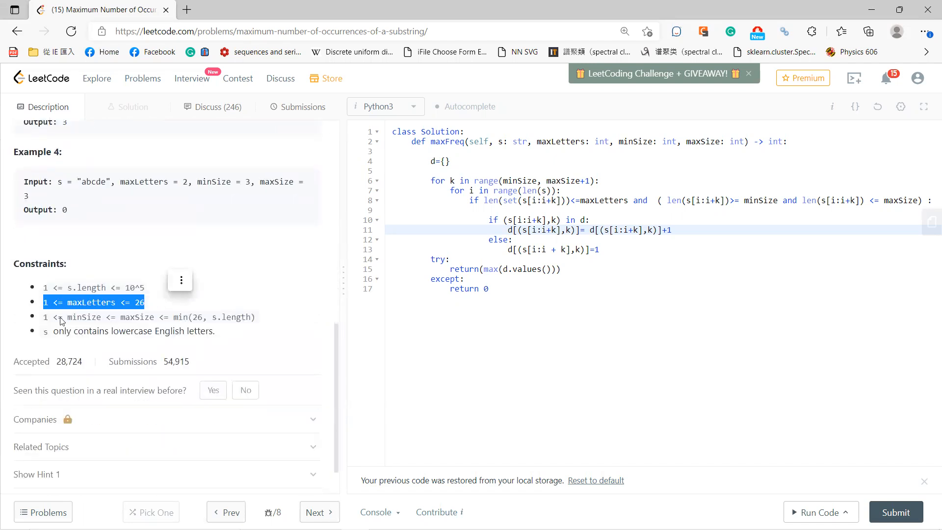
click(141, 302)
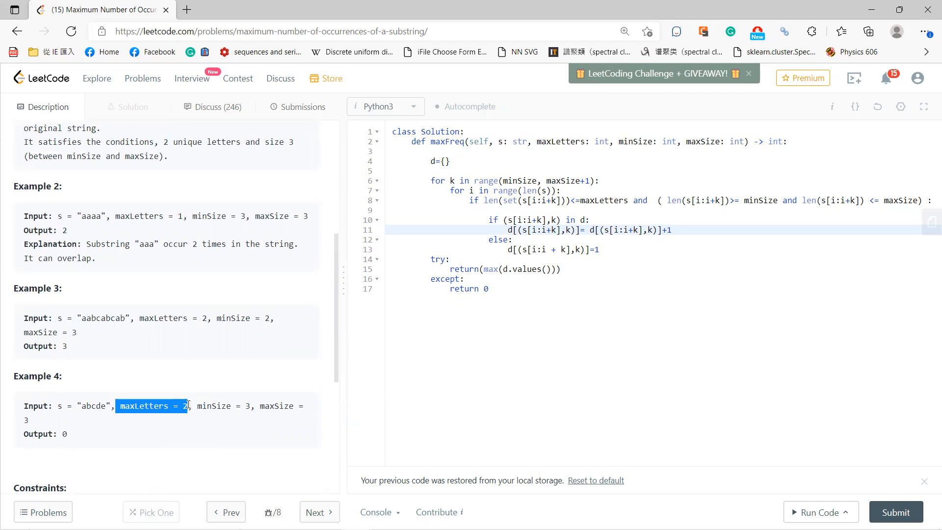
double_click(214, 406)
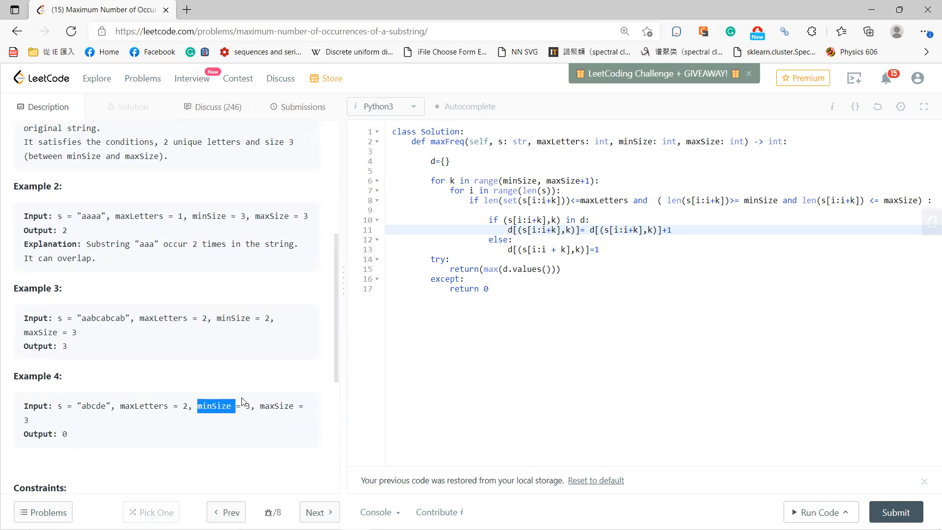
scroll(down, 3)
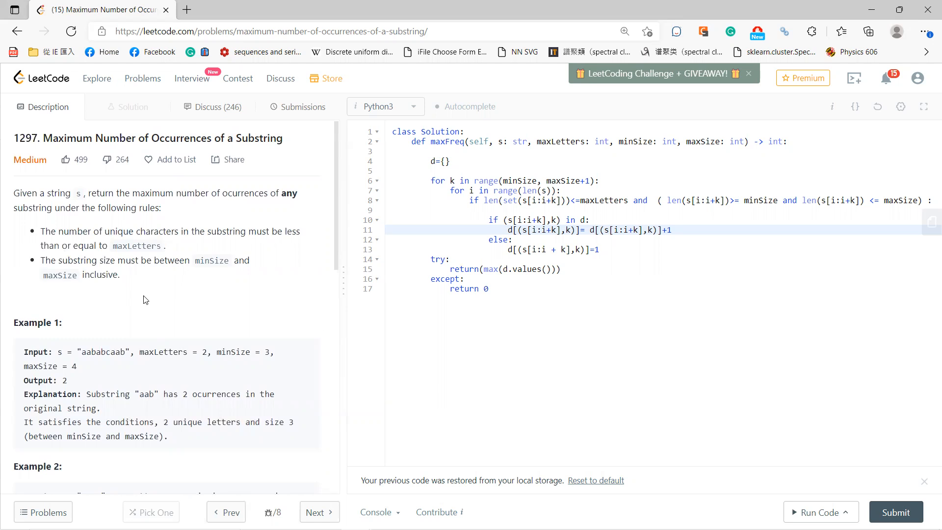
text(26**4)
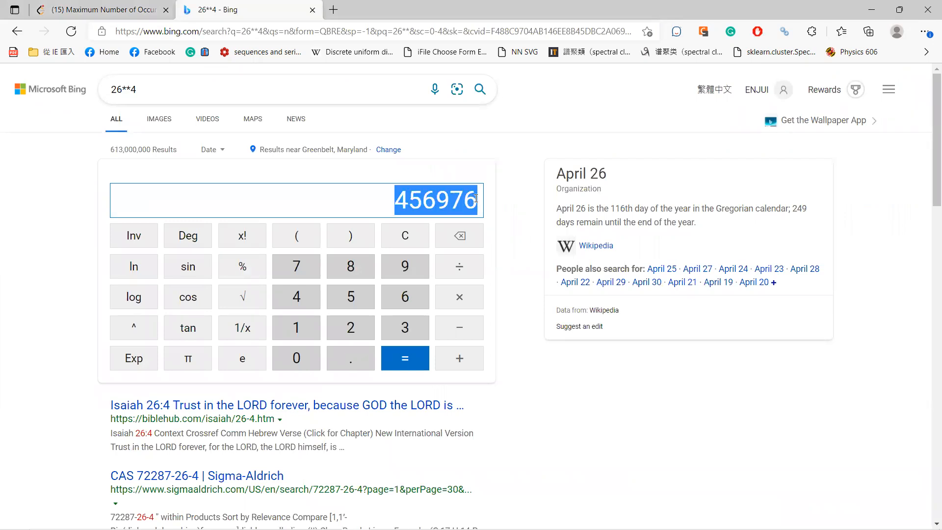
click(100, 9)
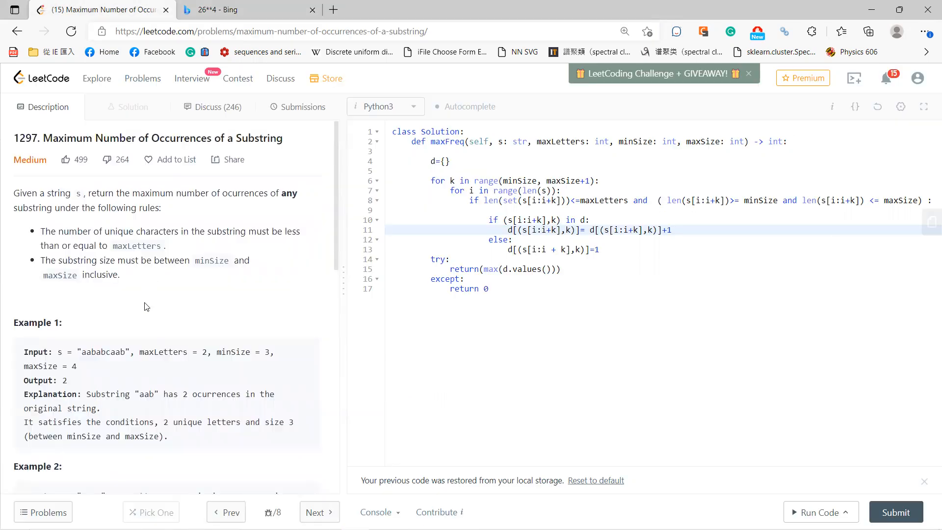
Scroll down the LeetCode problem description while reviewing it.
scroll(down, 3)
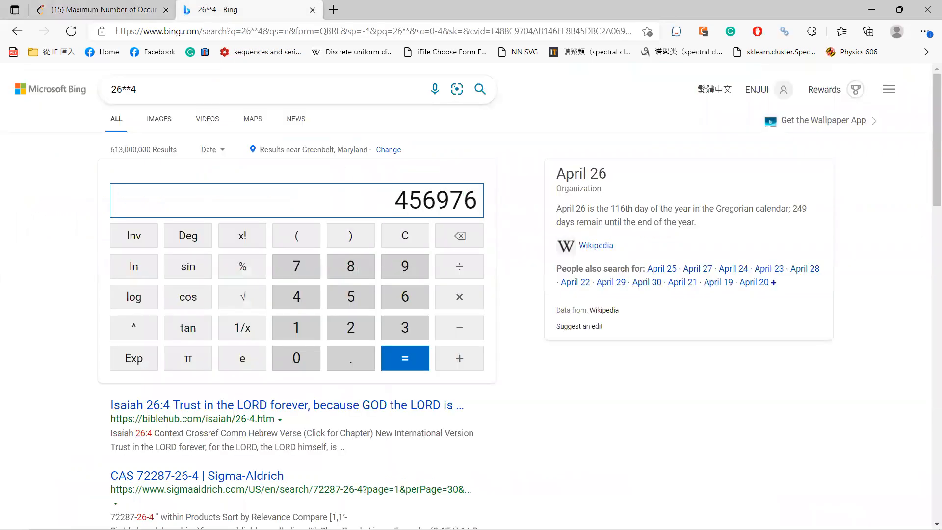
Switch back to the LeetCode tab with the problem examples and Python solution.
click(102, 9)
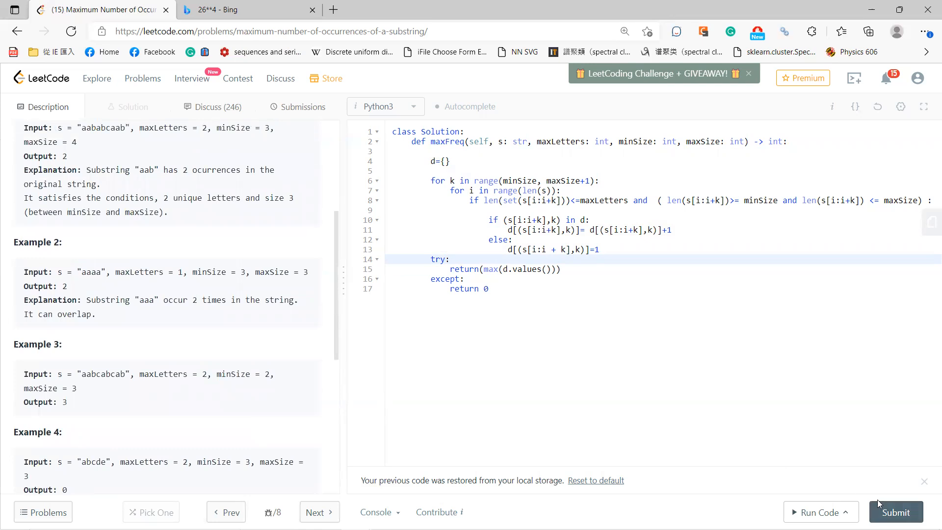
Submit the Python solution and highlight the accepted 4870 ms runtime and 169.5 MB memory.
click(896, 512)
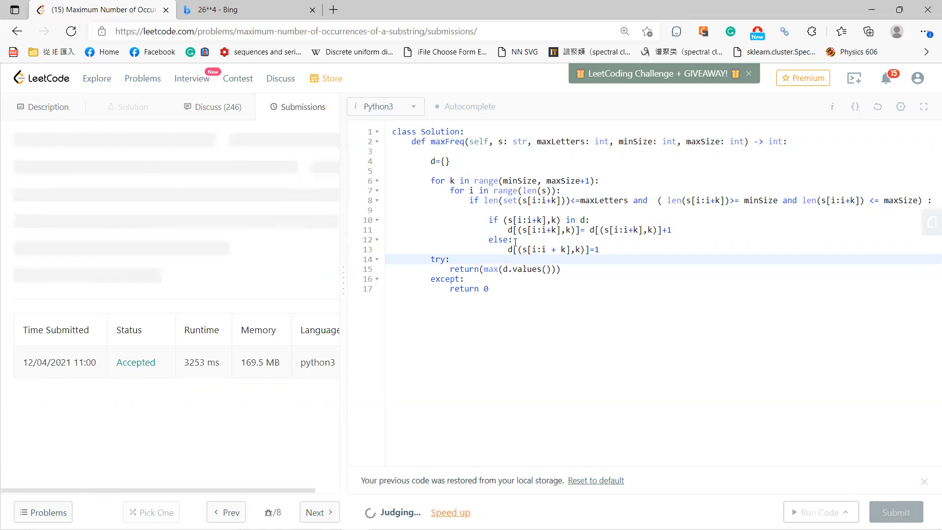
mouse_move(683, 339)
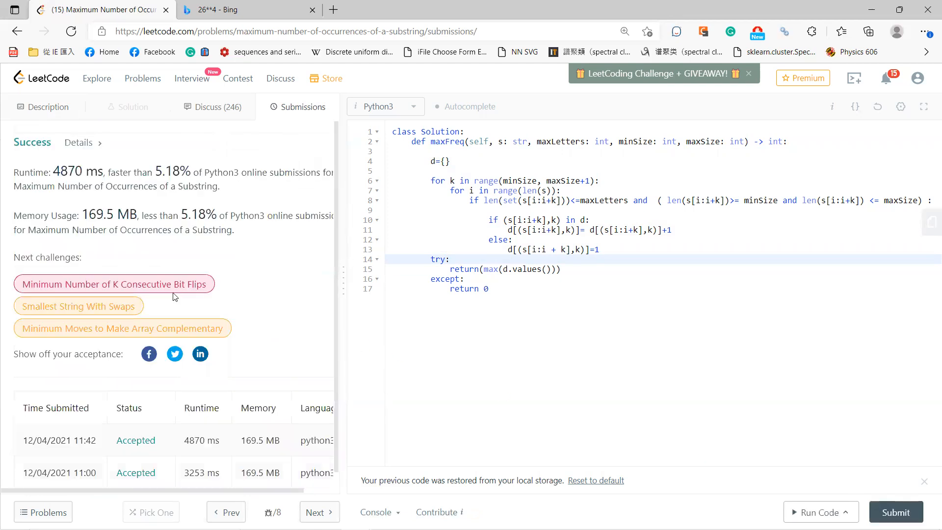
drag(114, 172, 235, 229)
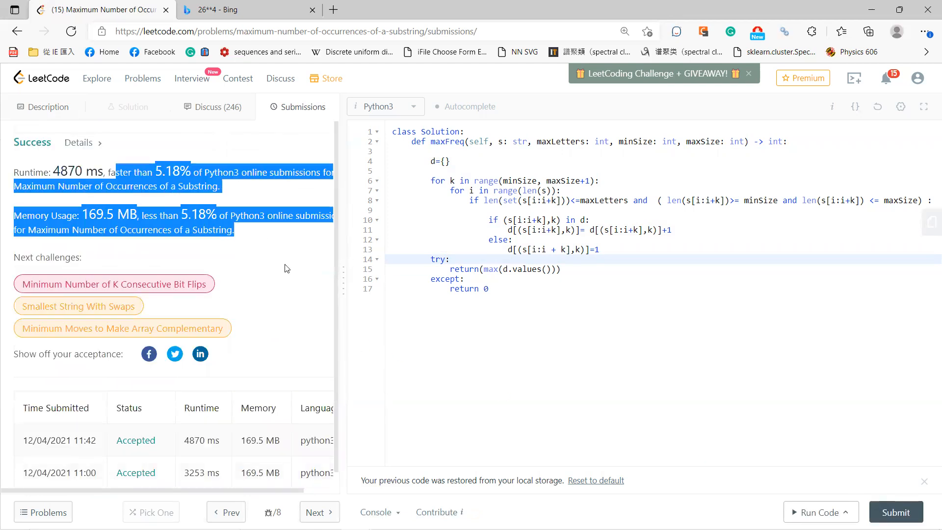